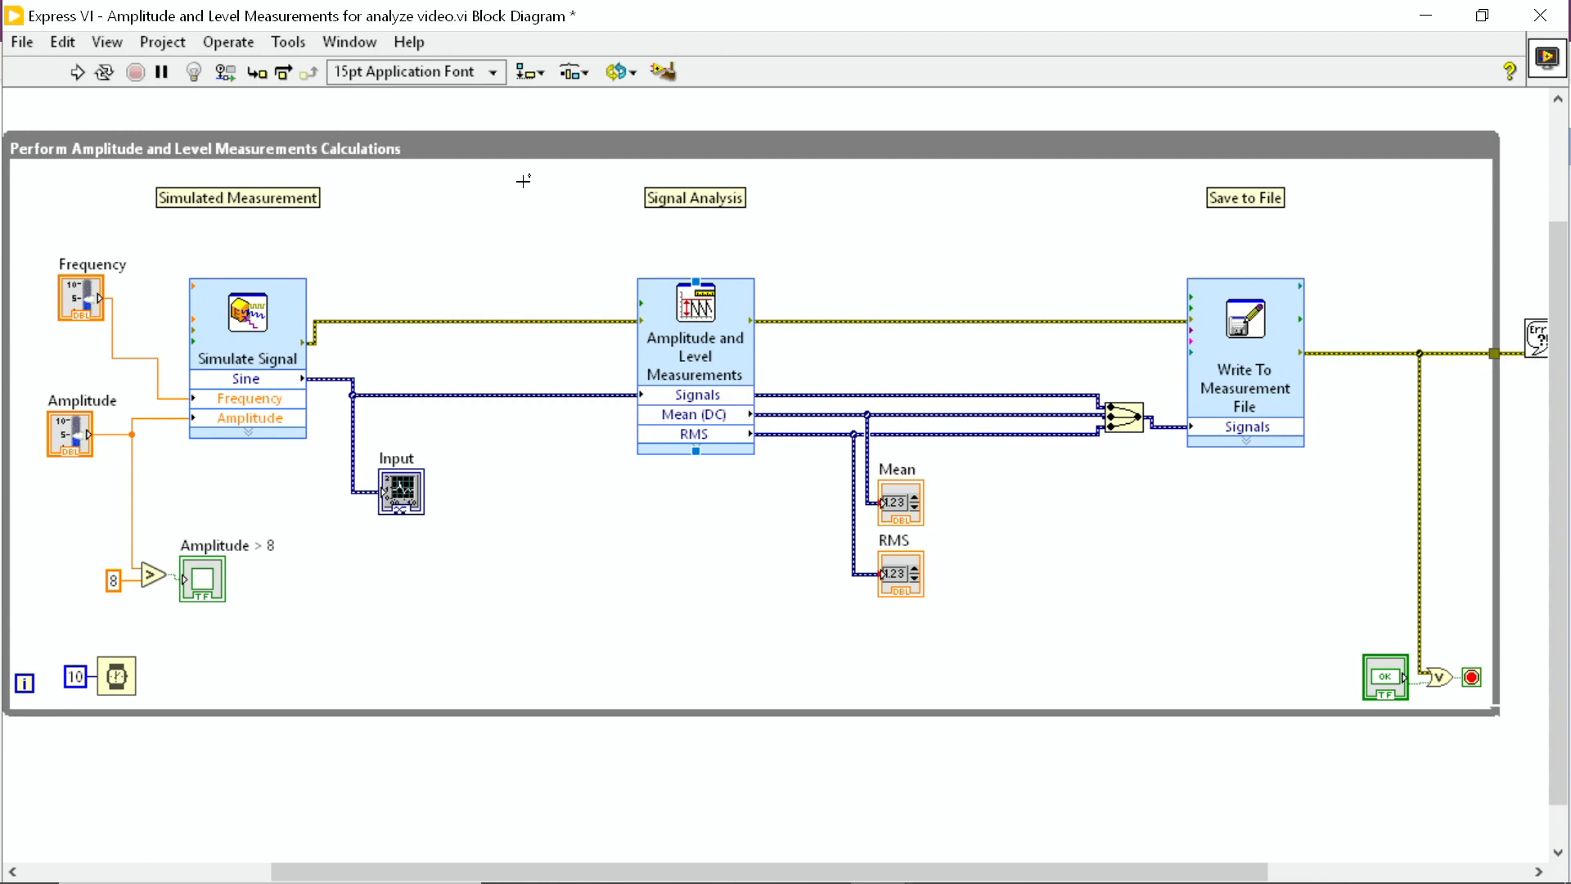
Place an FFT function from Signal Processing > Transforms, fed by the sine signal, with an FFT(X) indicator.
right_click(522, 180)
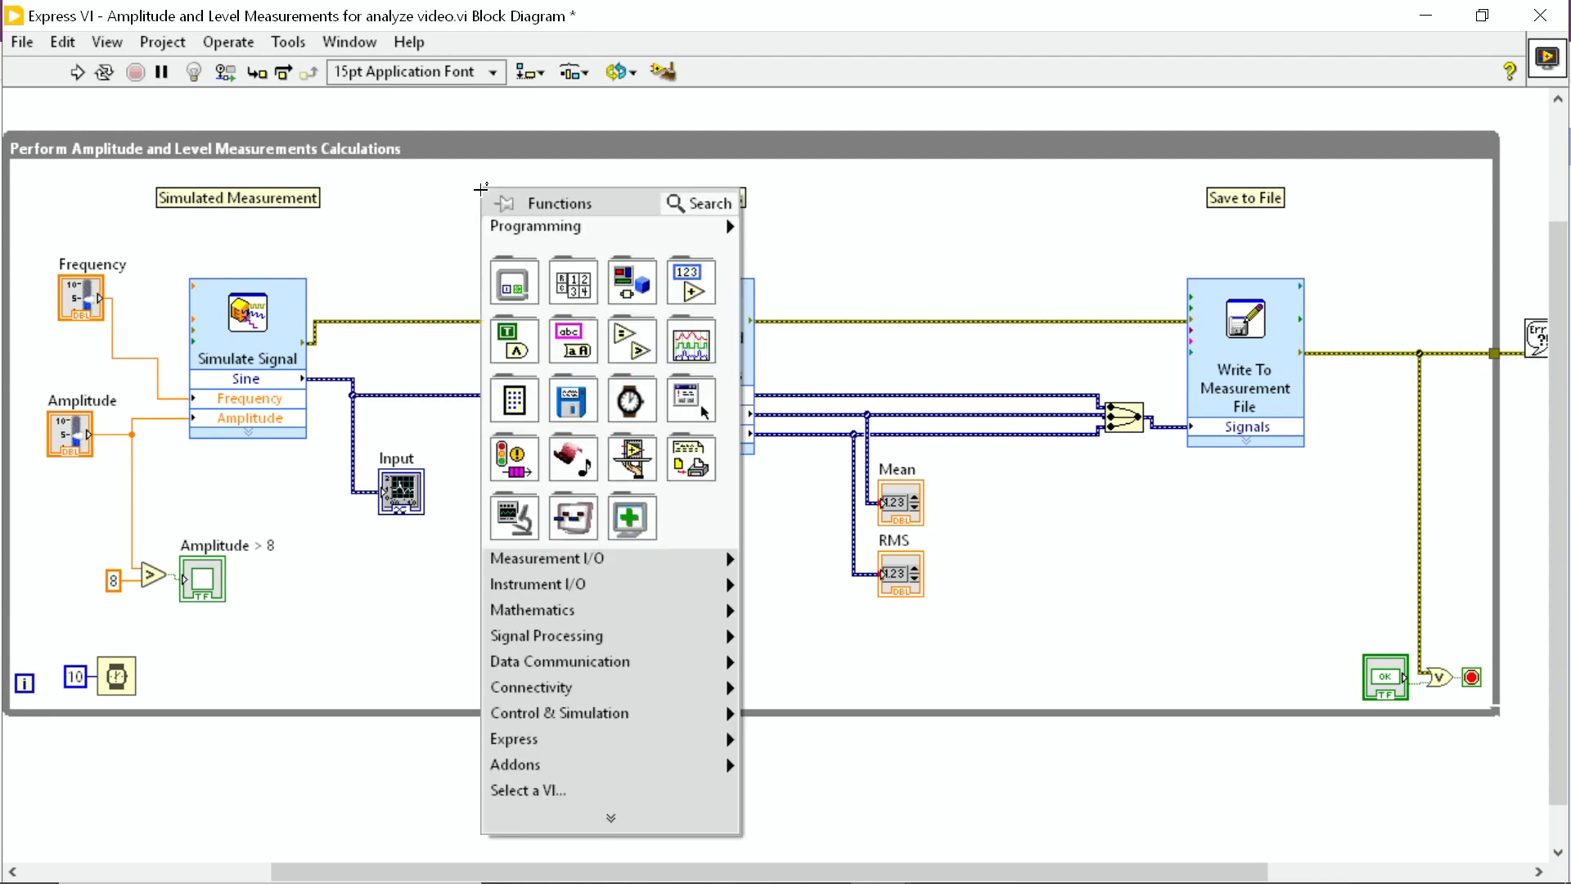
left_click(532, 609)
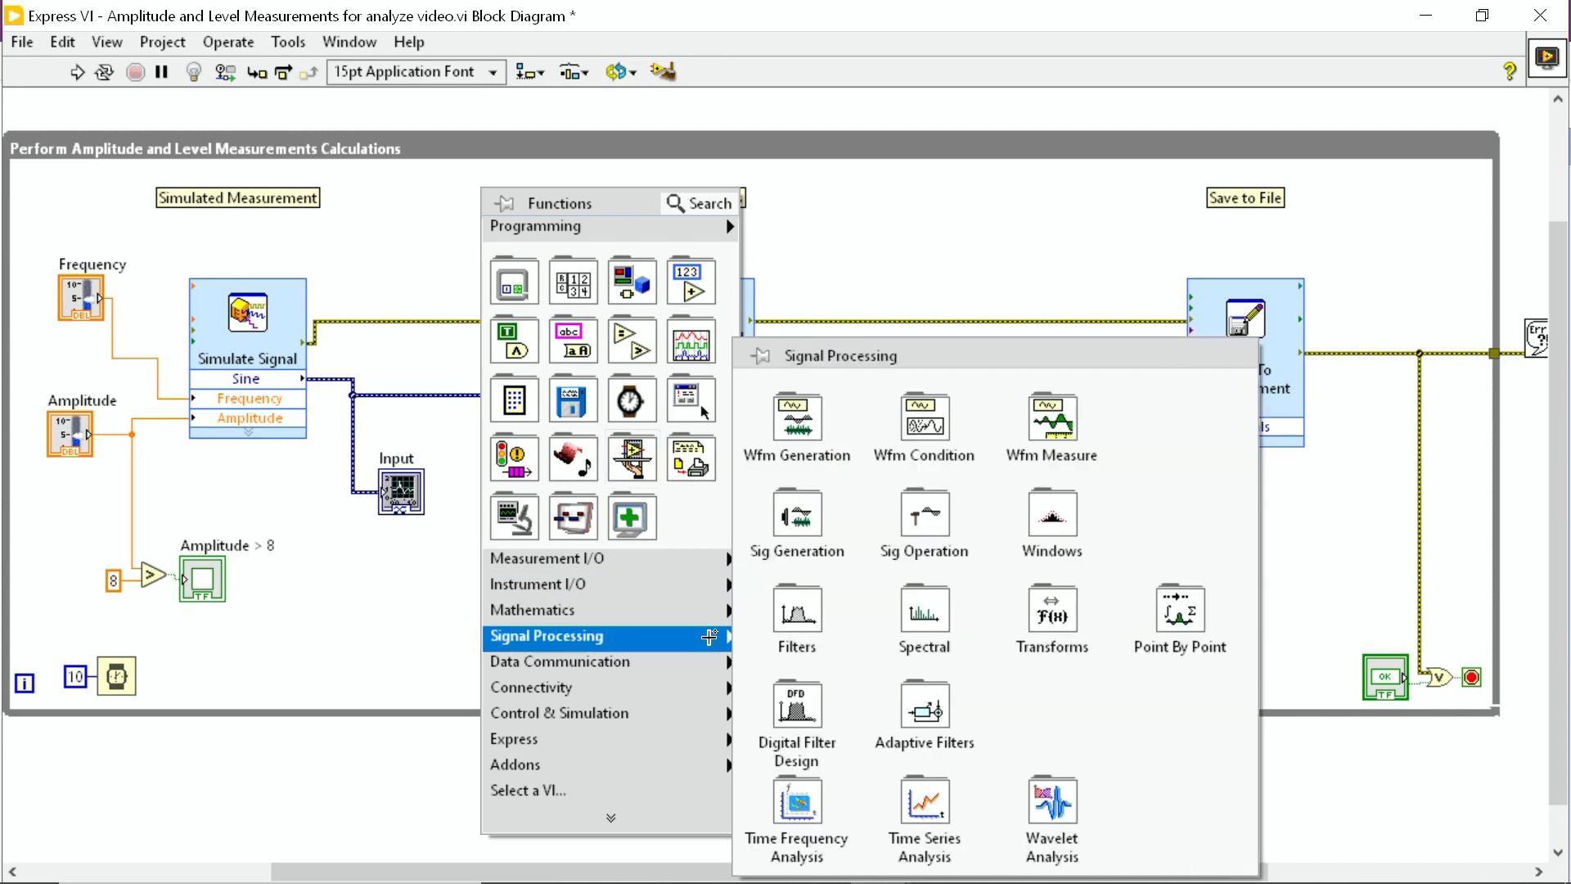
left_click(924, 612)
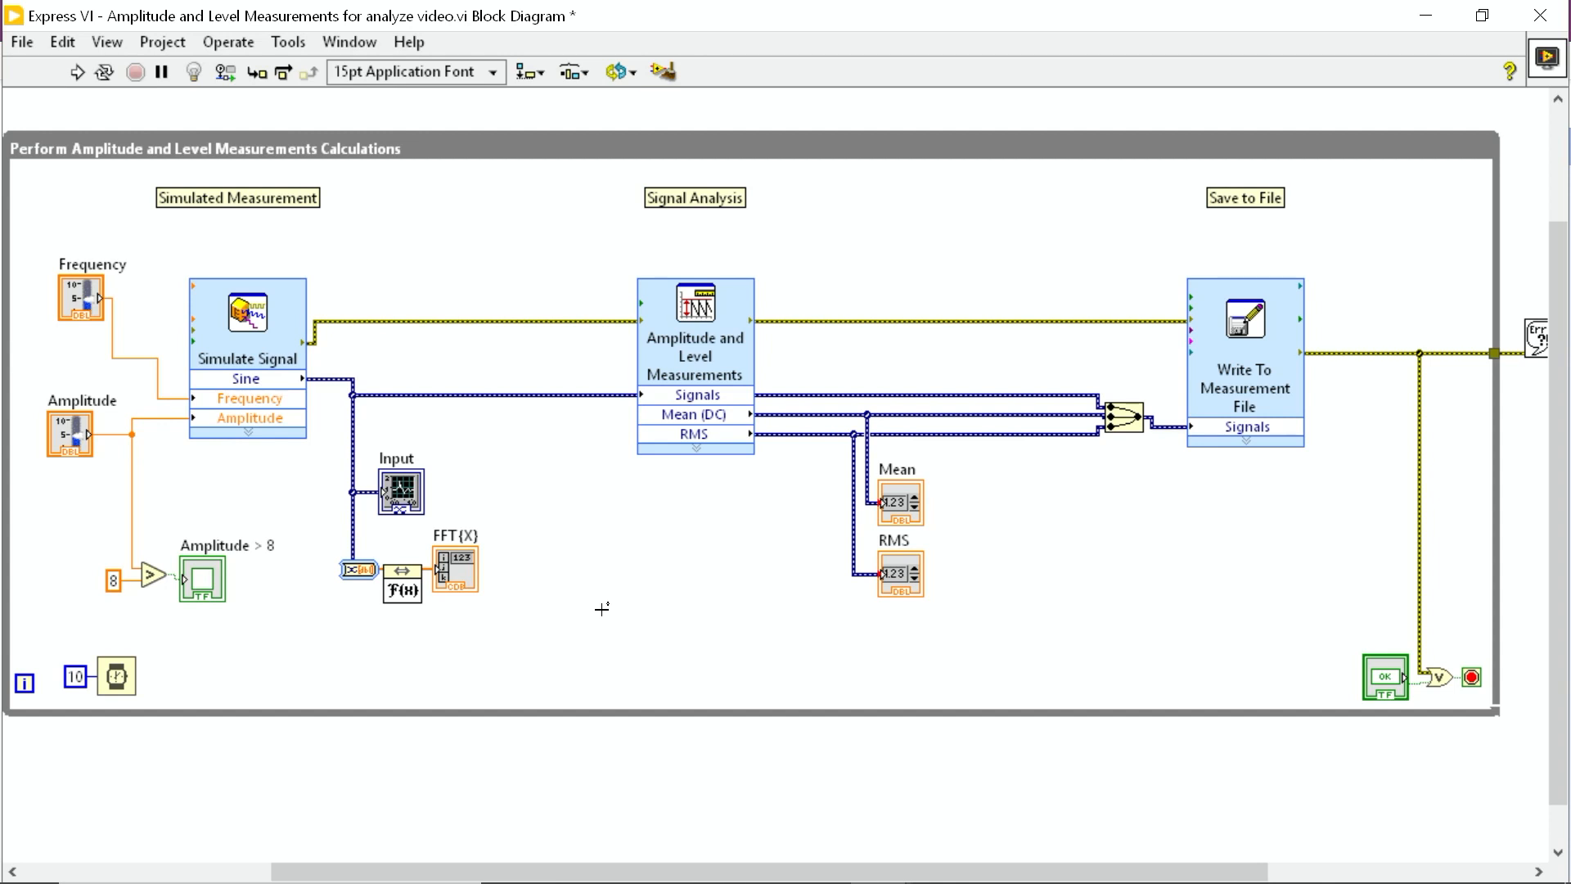
mouse_move(800, 354)
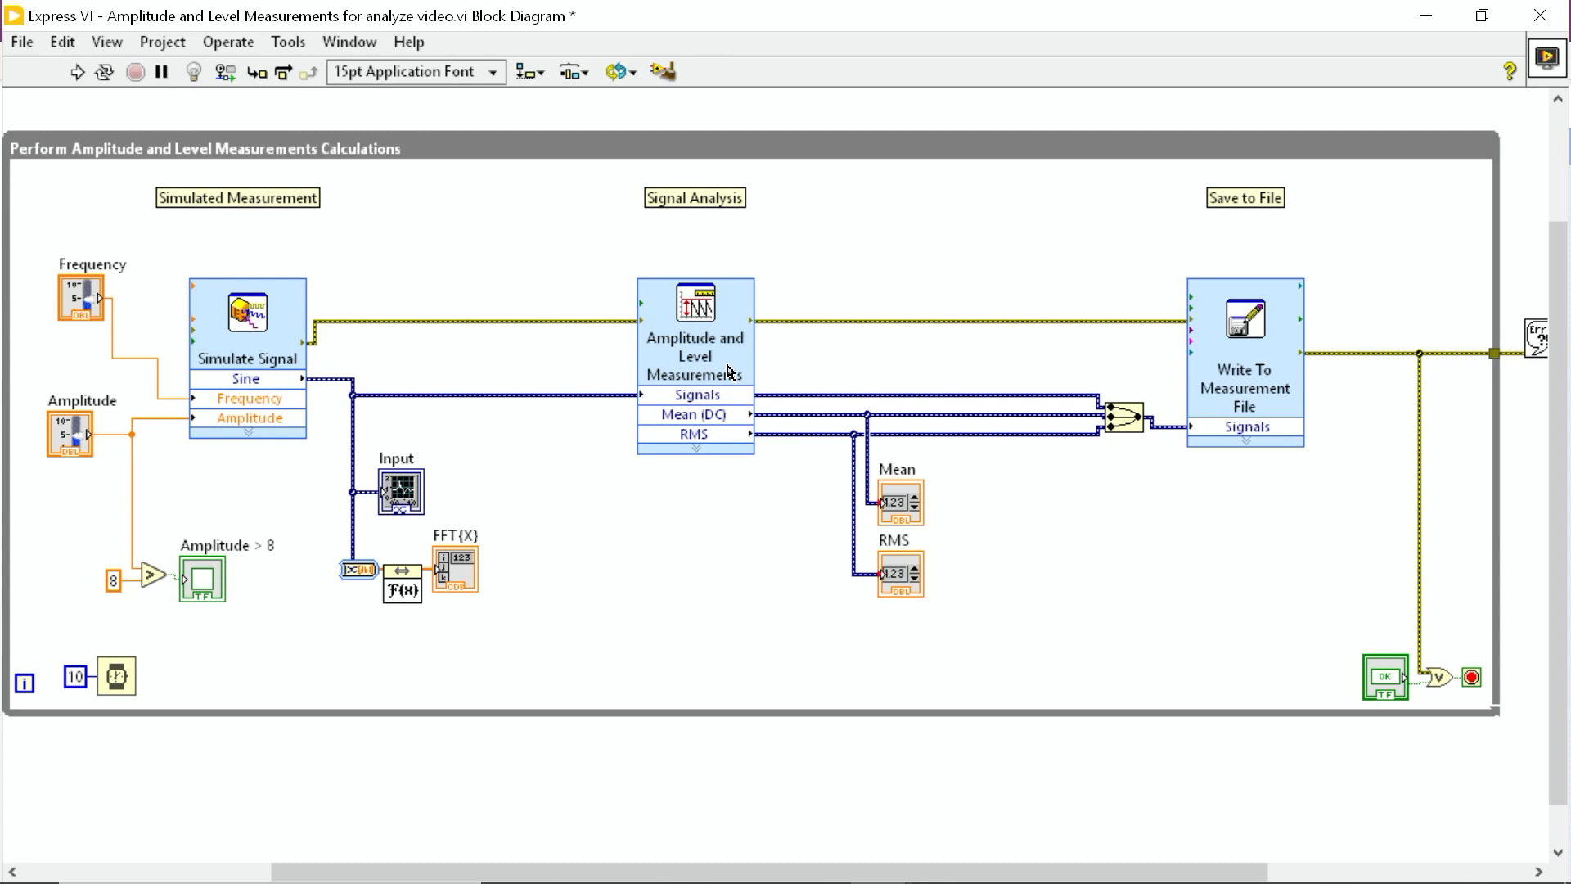
double_click(695, 338)
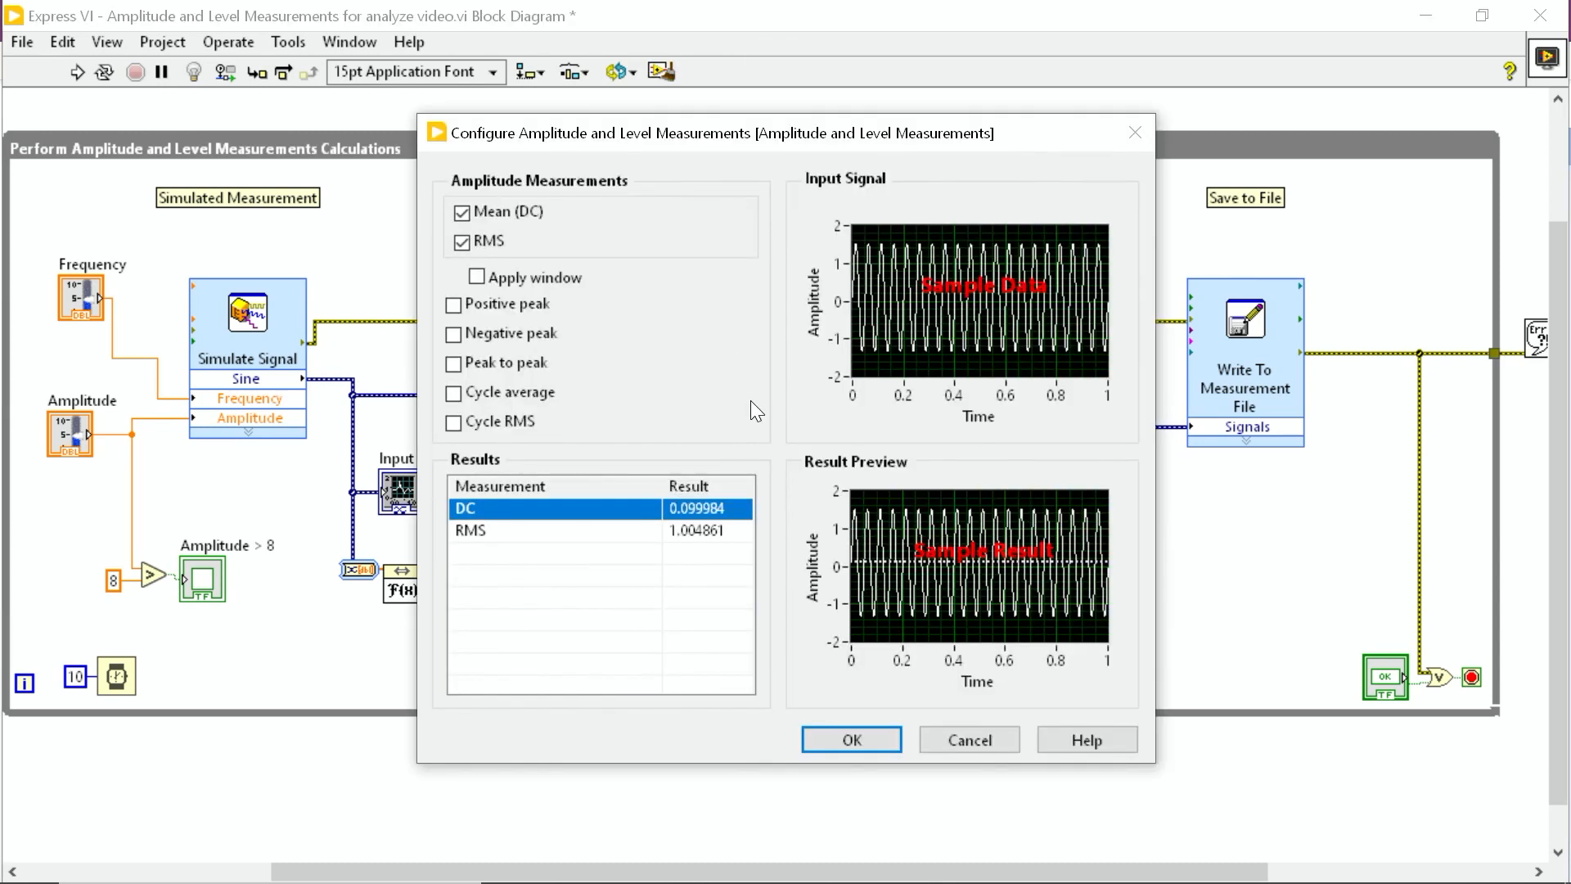
mouse_move(789, 391)
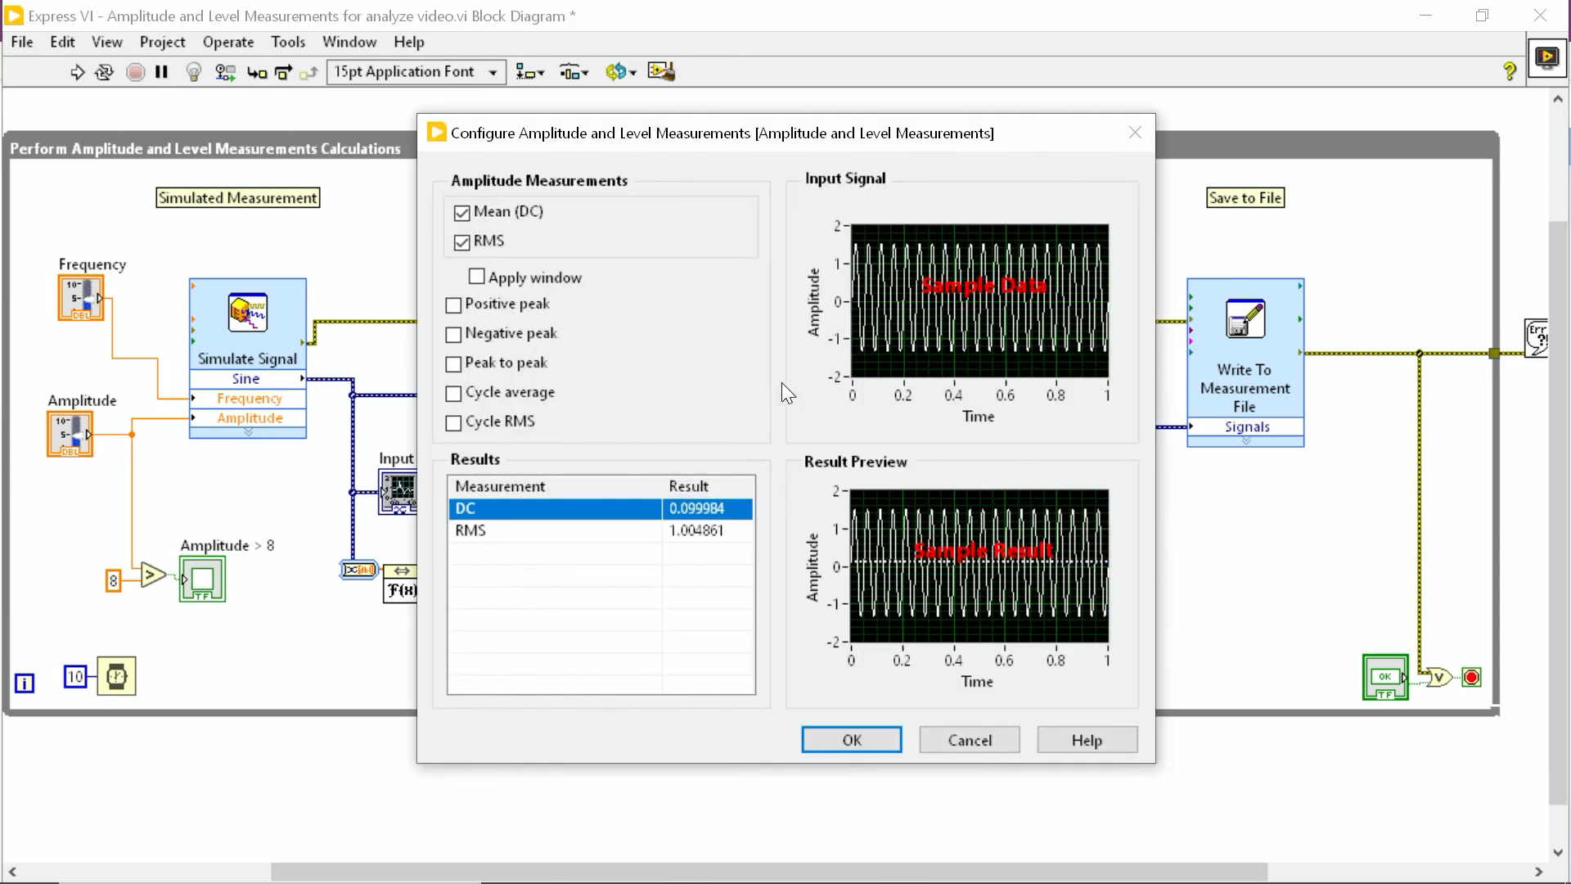
mouse_move(794, 347)
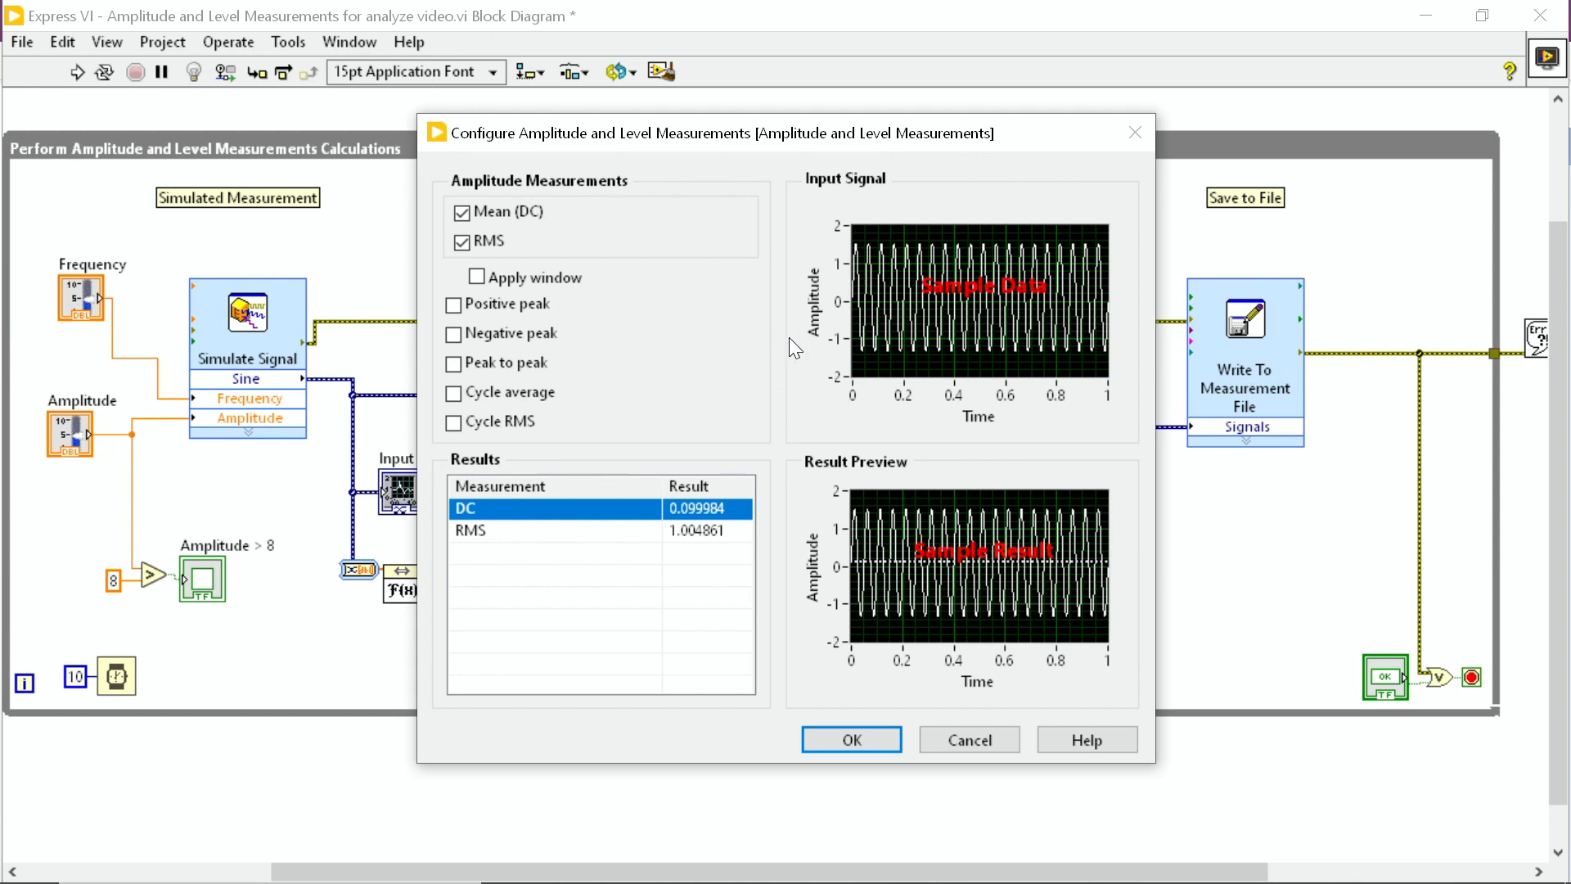
left_click(849, 739)
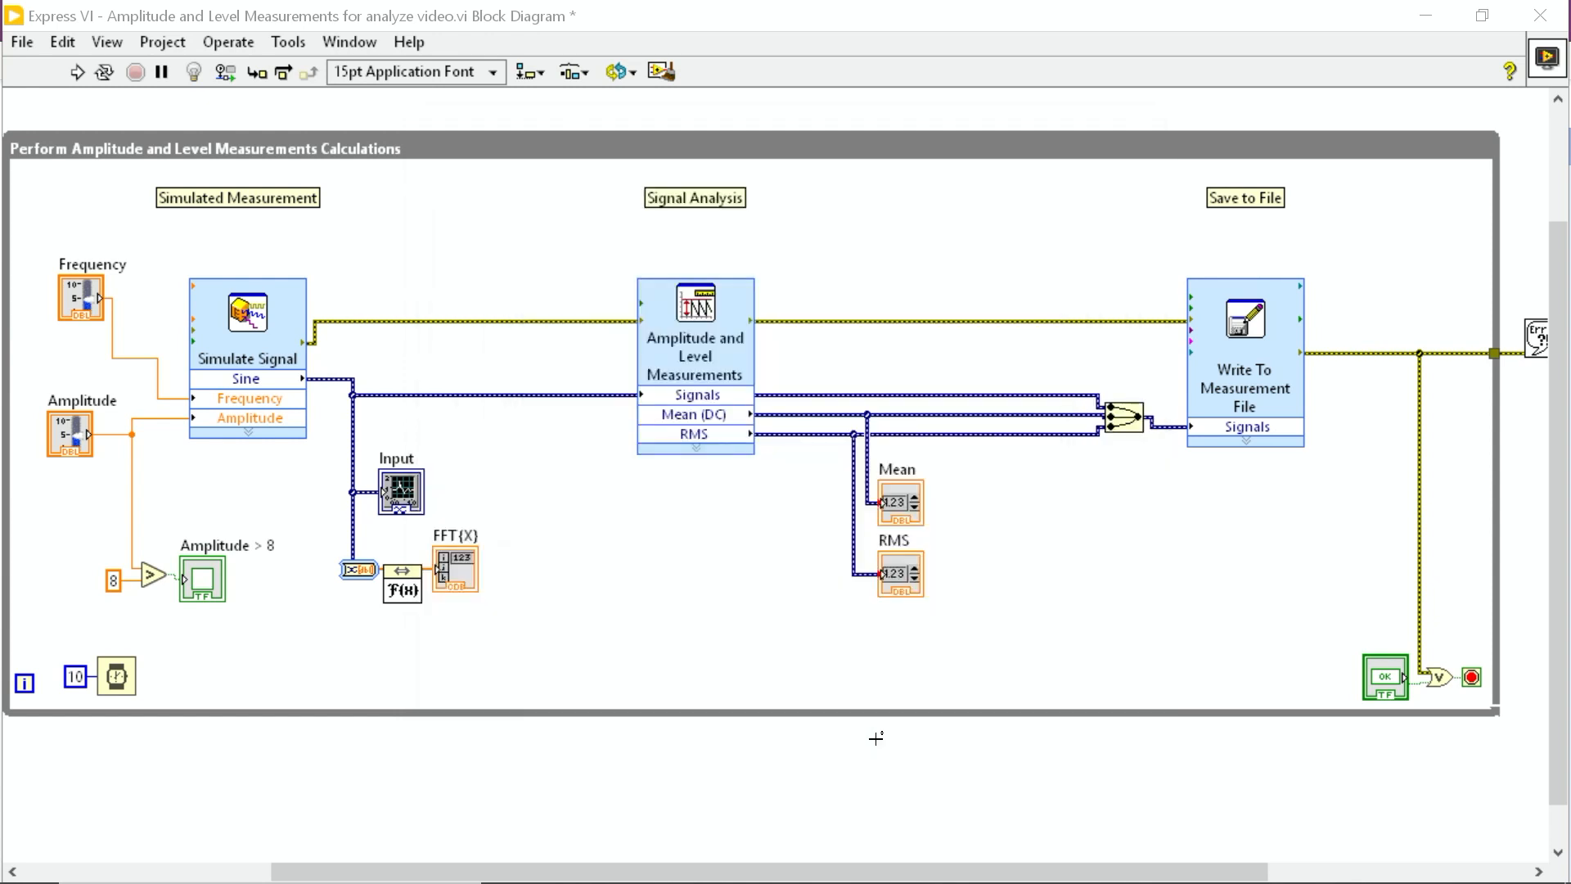
mouse_move(727, 574)
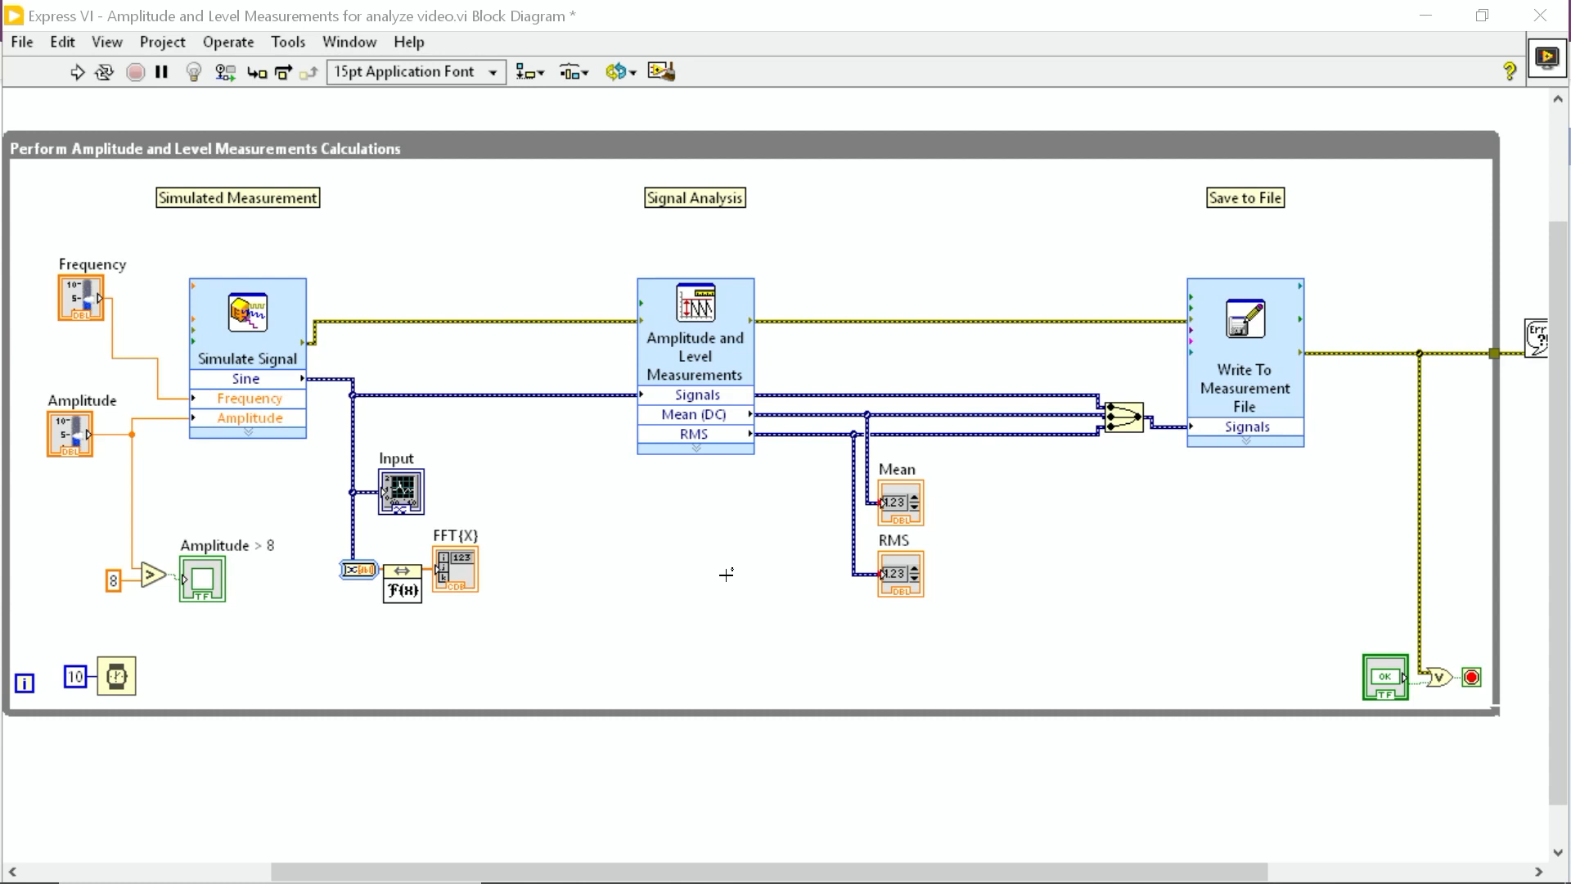
mouse_move(1334, 512)
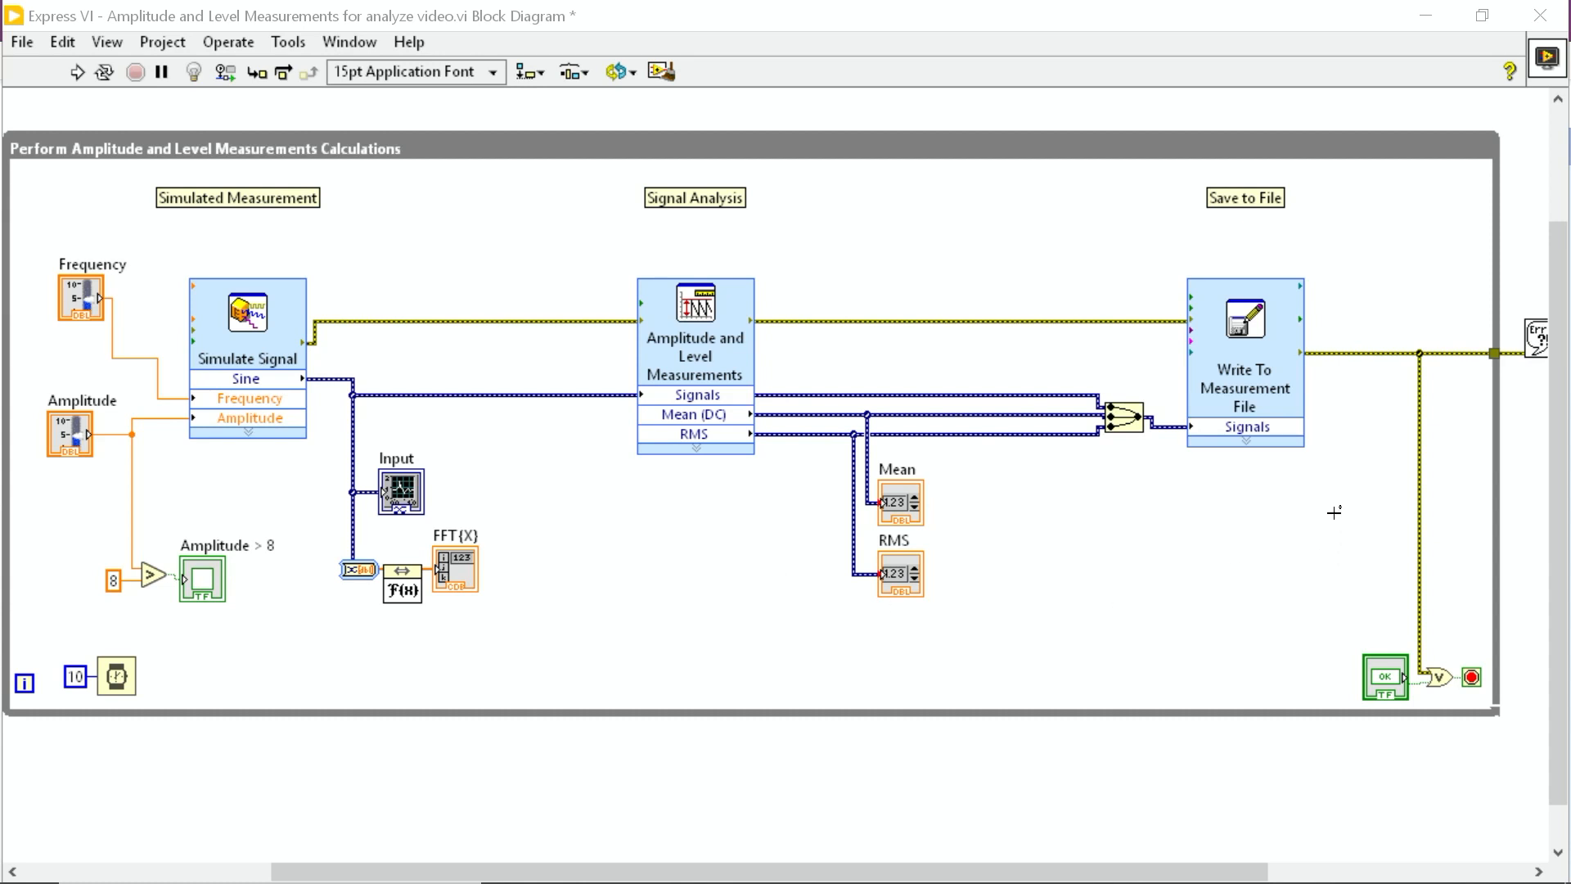
mouse_move(1264, 353)
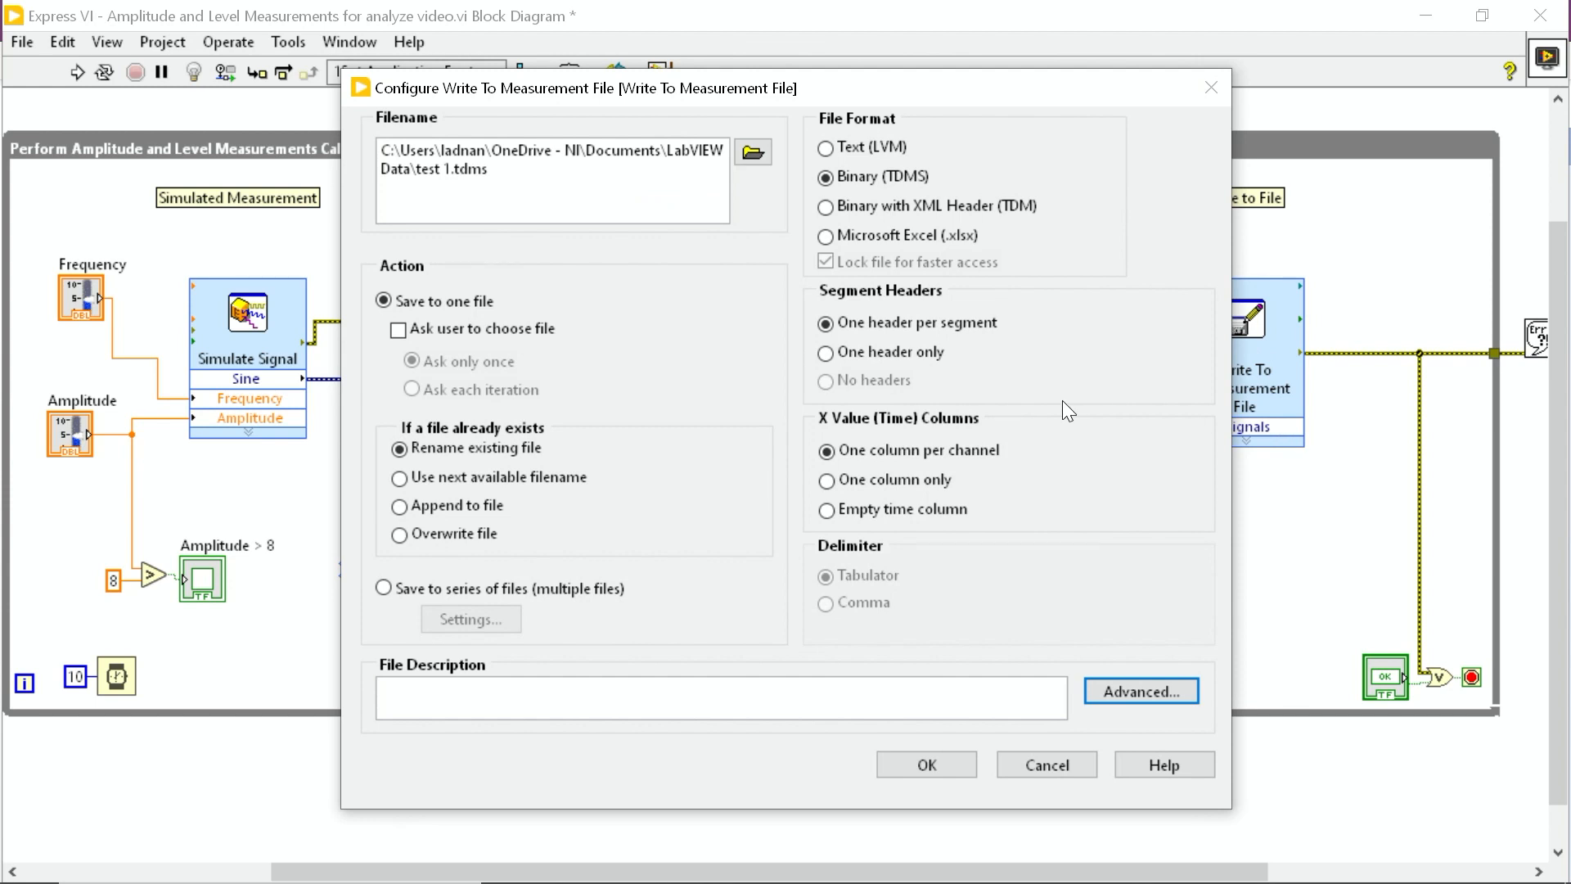
mouse_move(731, 160)
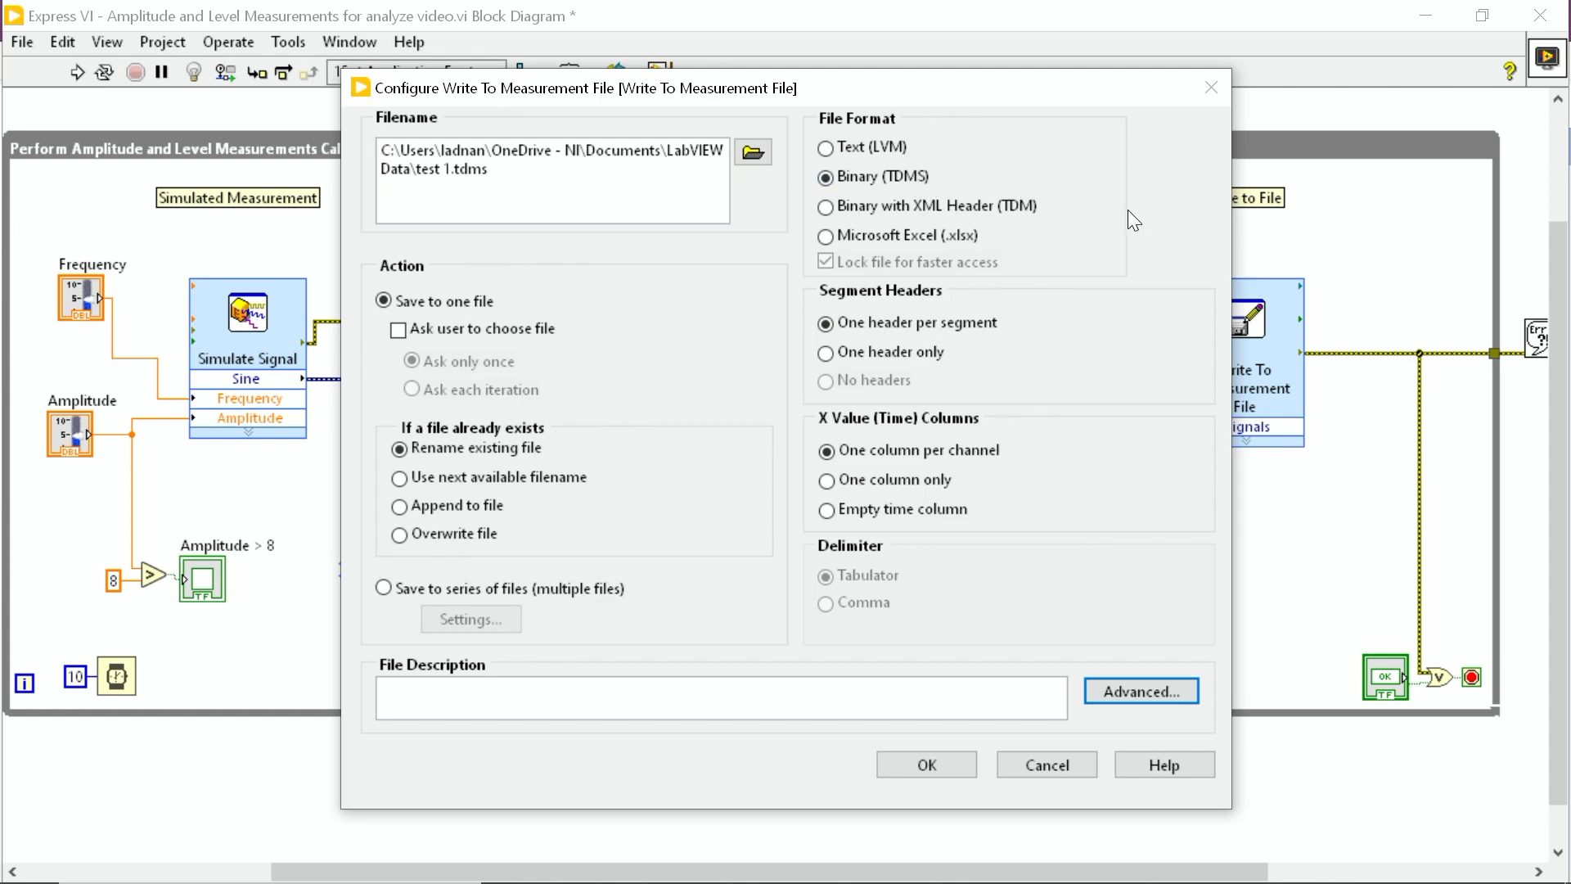
mouse_move(1141, 222)
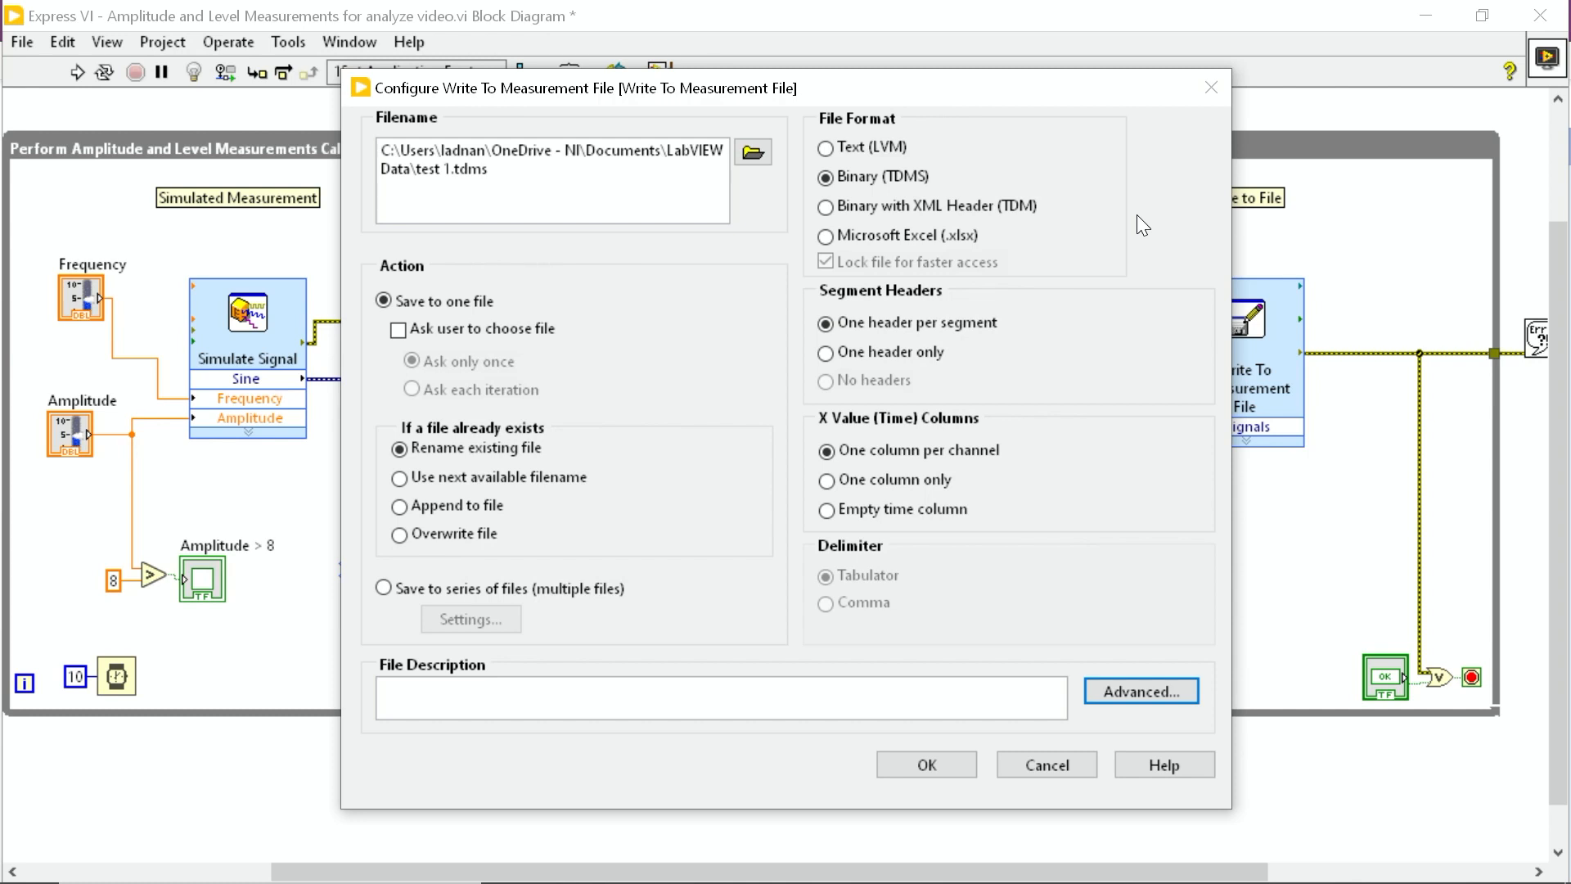
mouse_move(1135, 244)
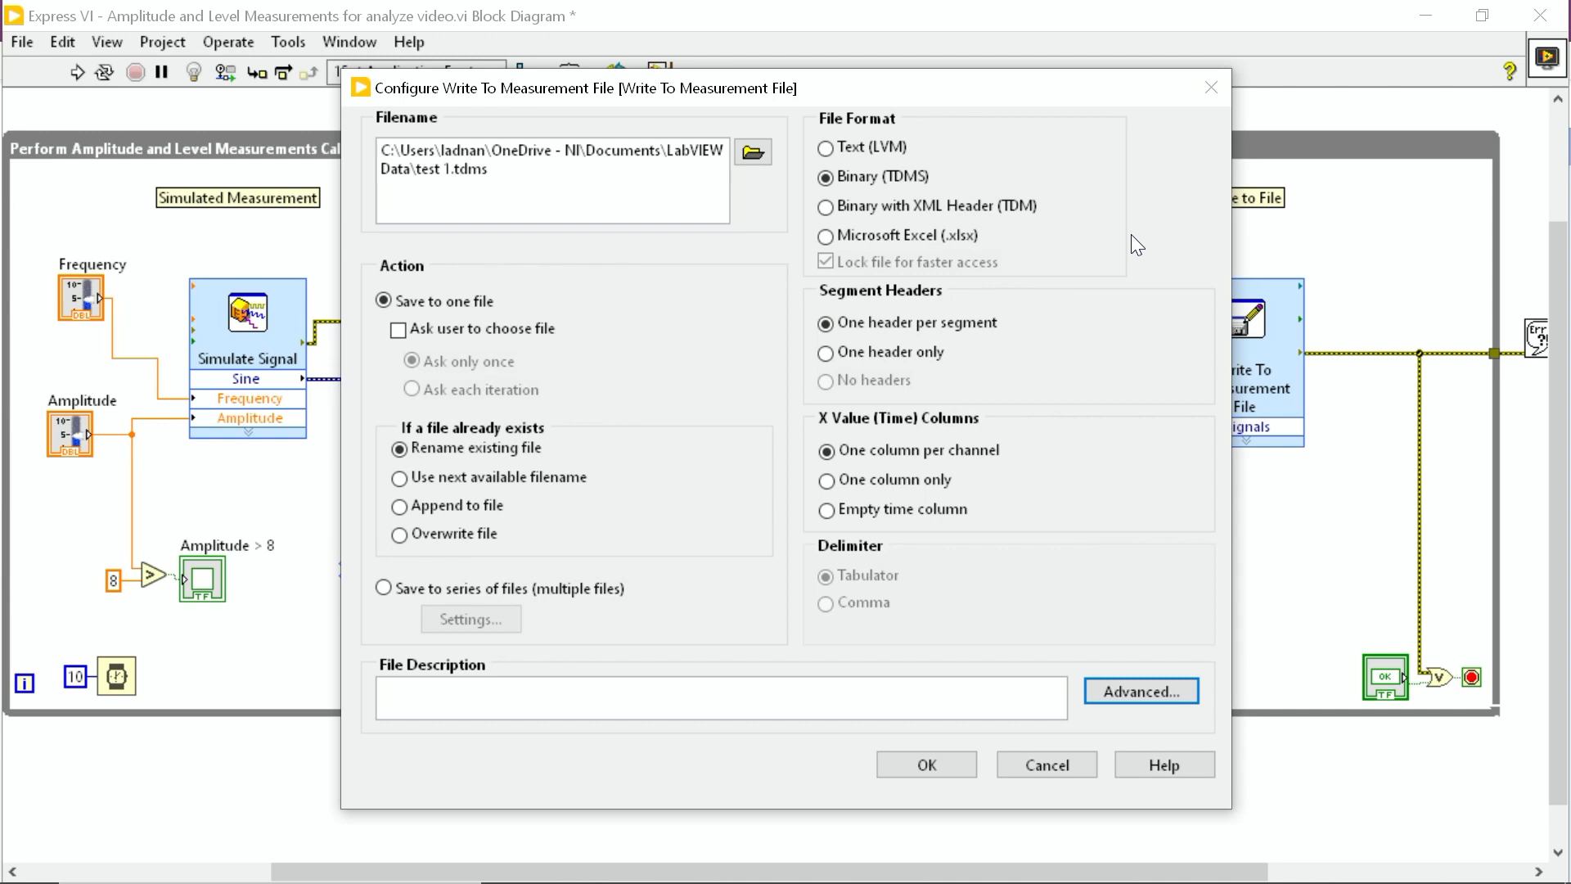
mouse_move(1137, 268)
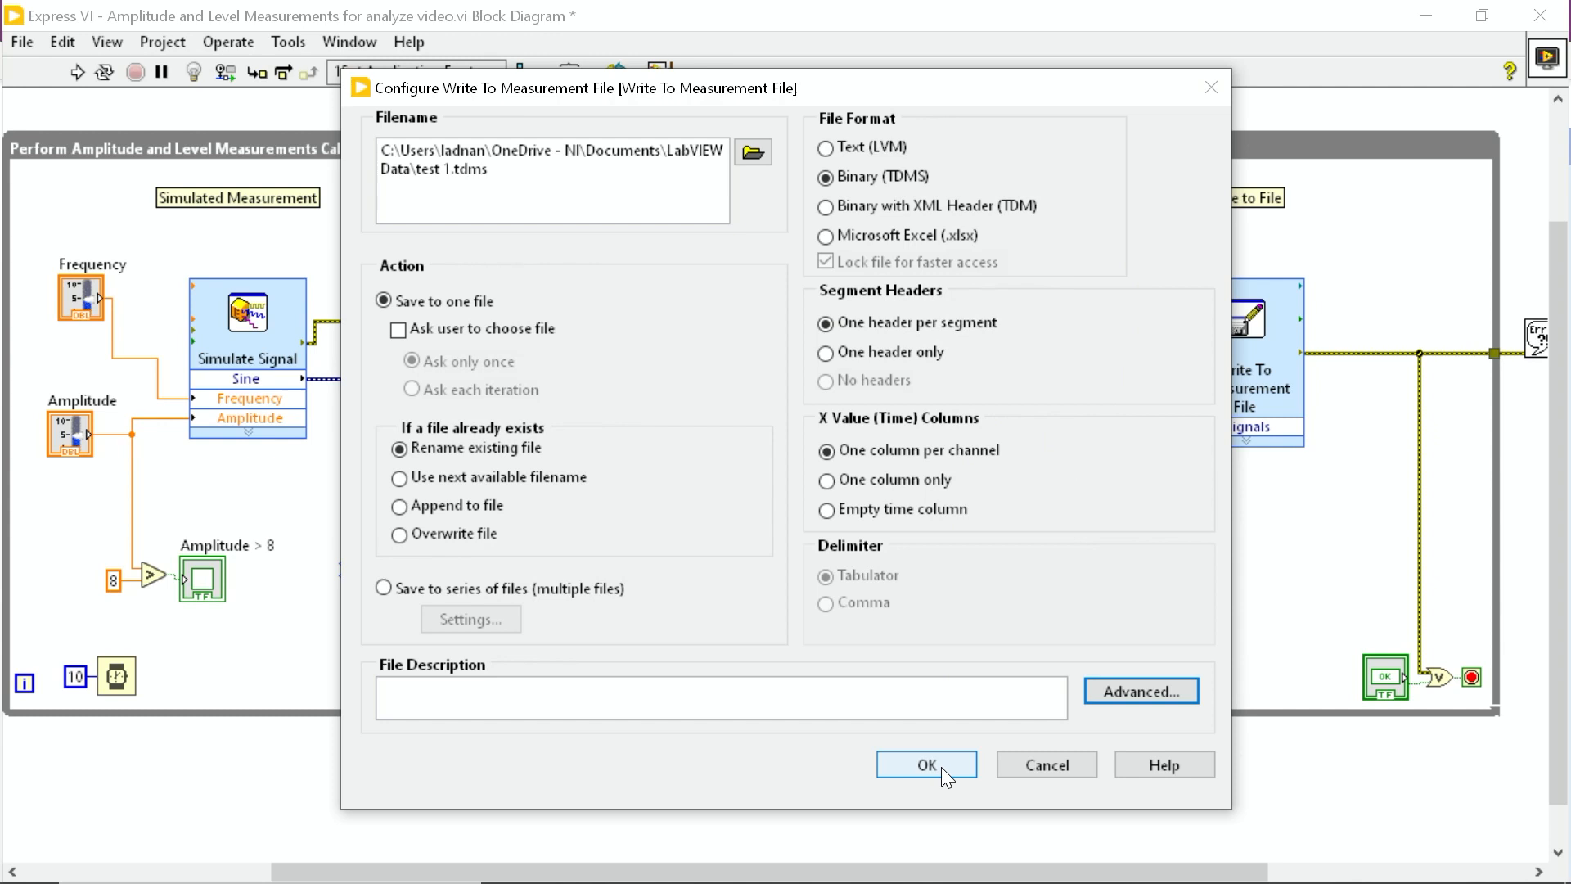
left_click(924, 764)
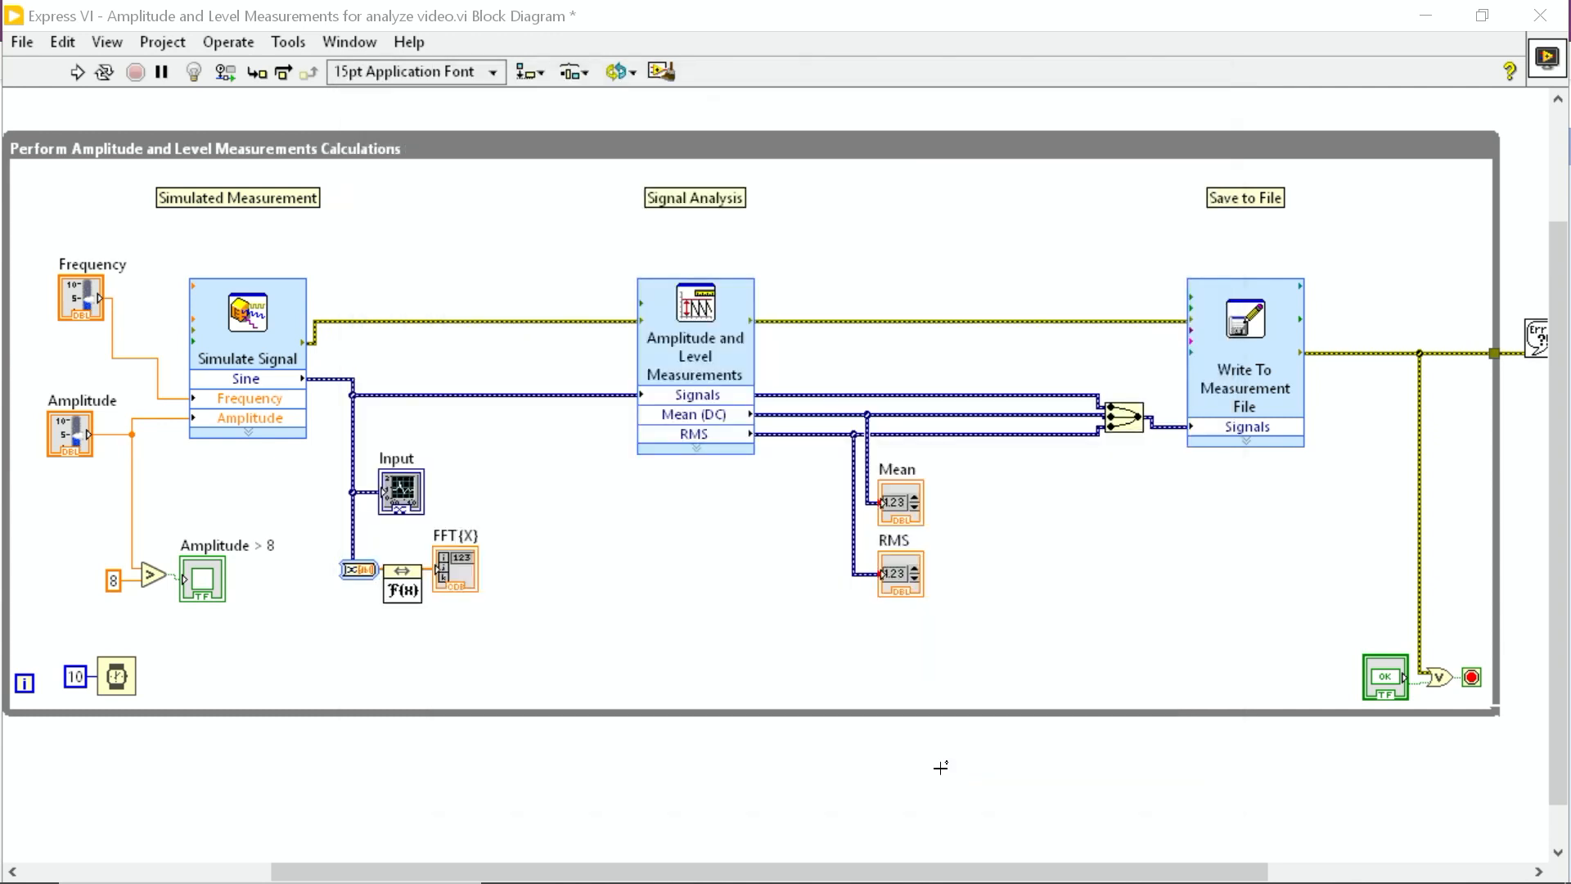
mouse_move(1006, 621)
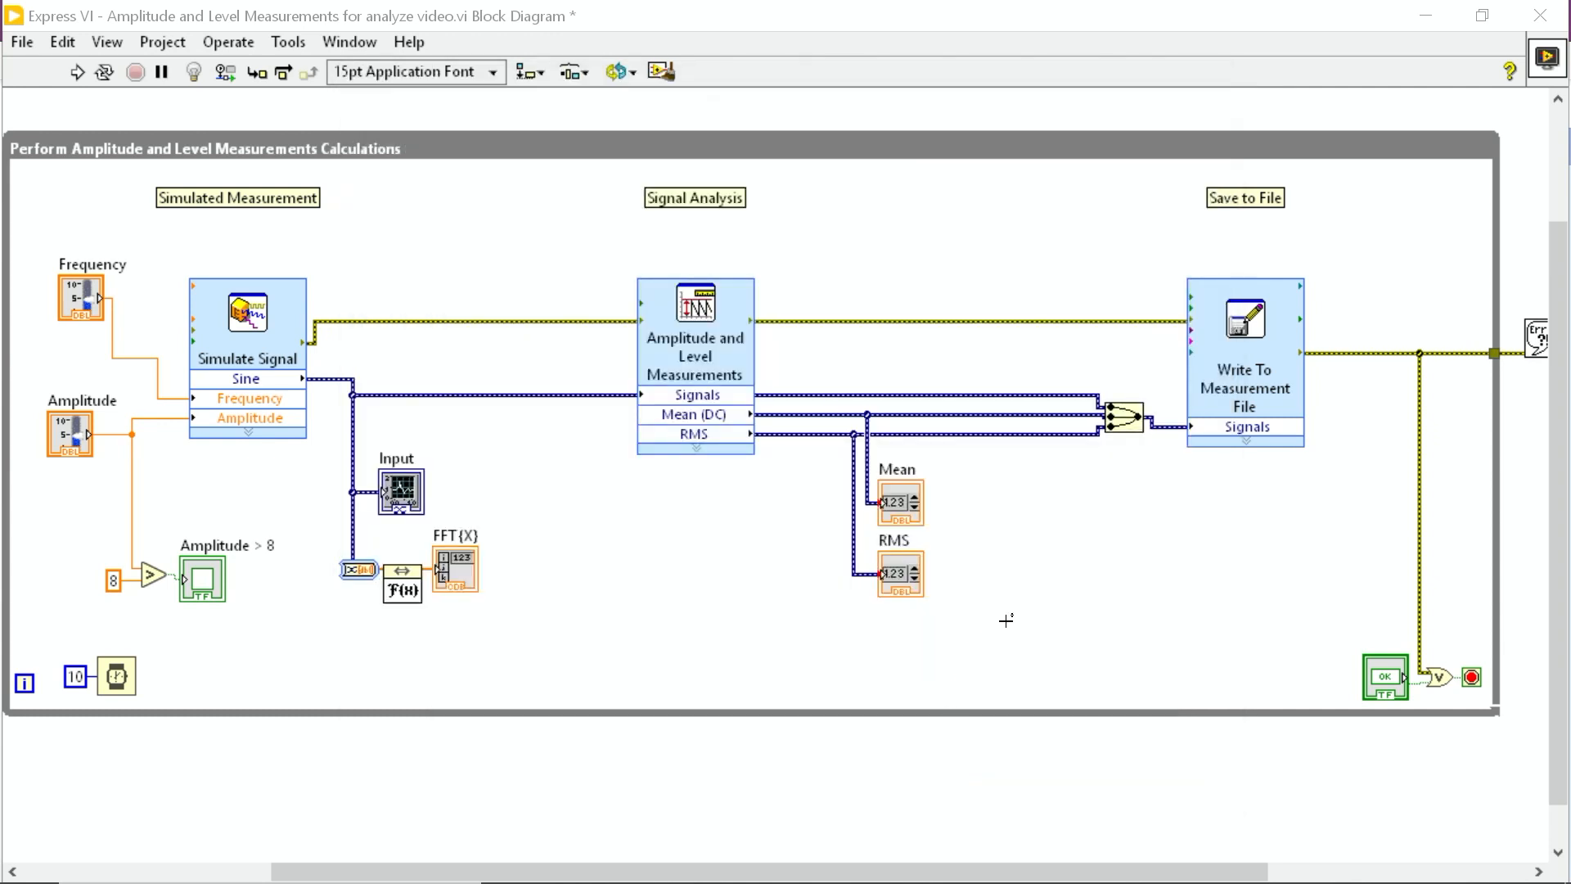